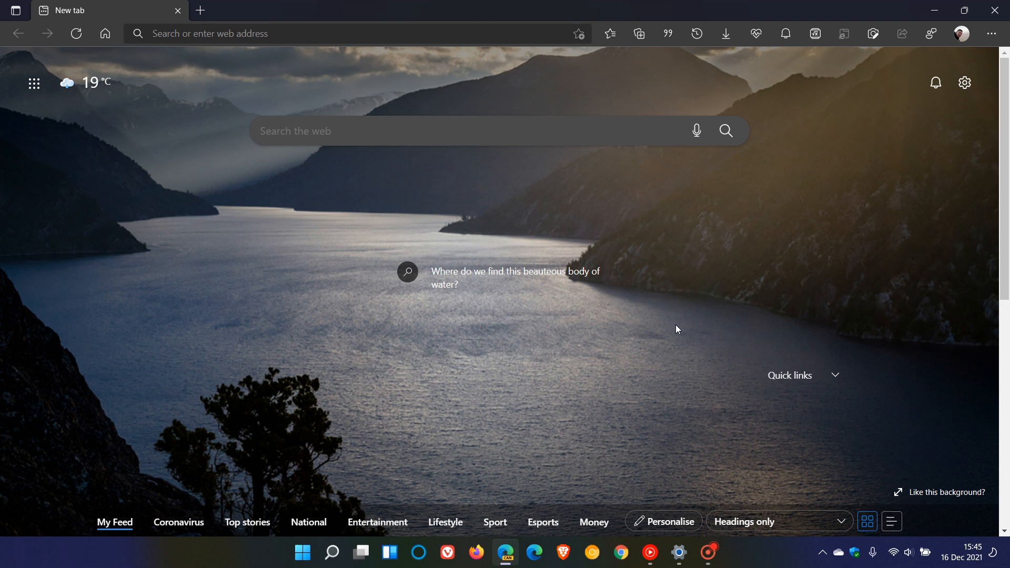
{"action": "mouse_move", "coordinate": [660, 322]}
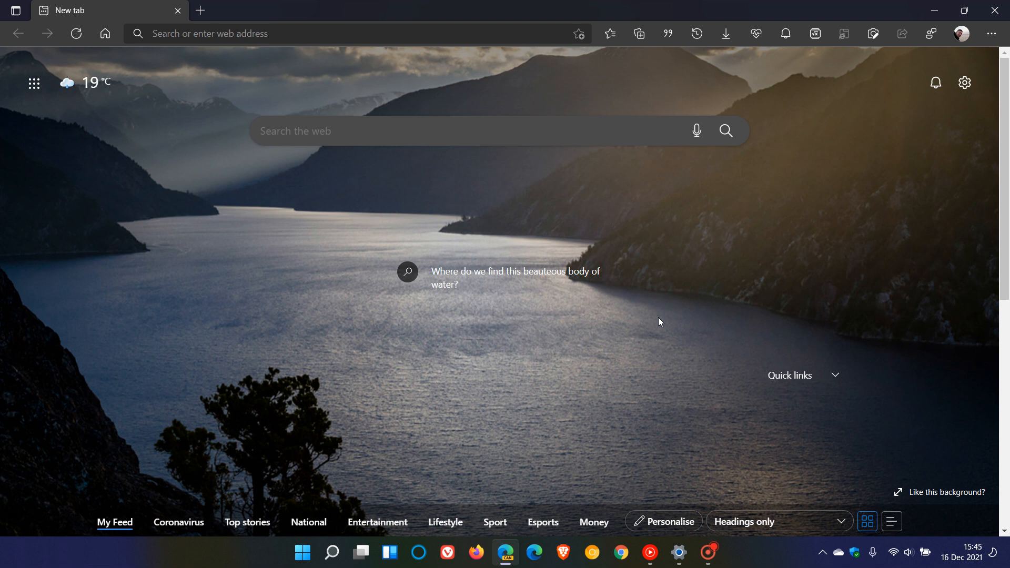
{"action": "mouse_move", "coordinate": [689, 308]}
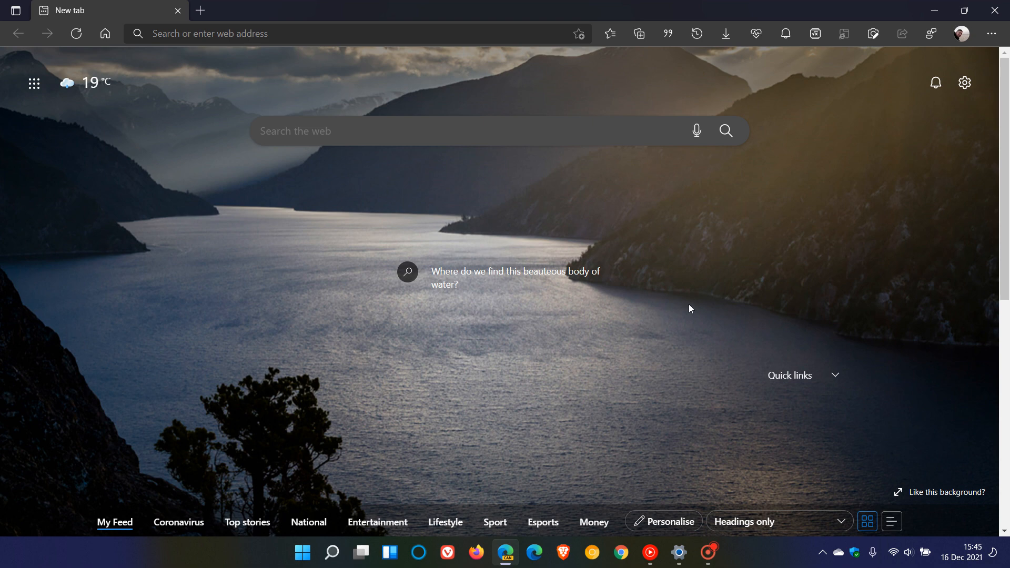
{"action": "mouse_move", "coordinate": [693, 439]}
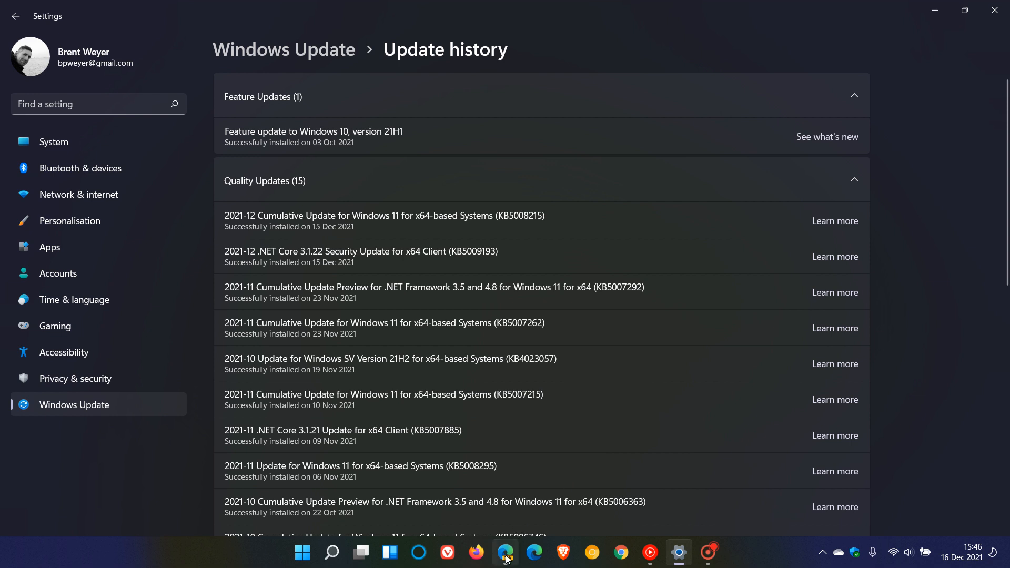
- Return to the Microsoft Edge new tab page, leaving Settings' update history open behind it
{"action": "left_click", "coordinate": [533, 552]}
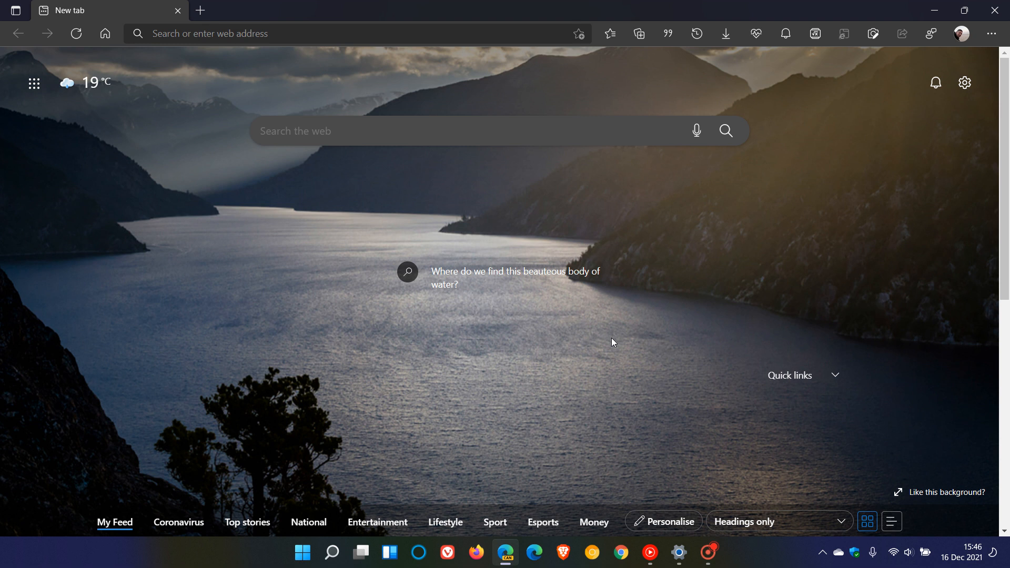
{"action": "mouse_move", "coordinate": [641, 334]}
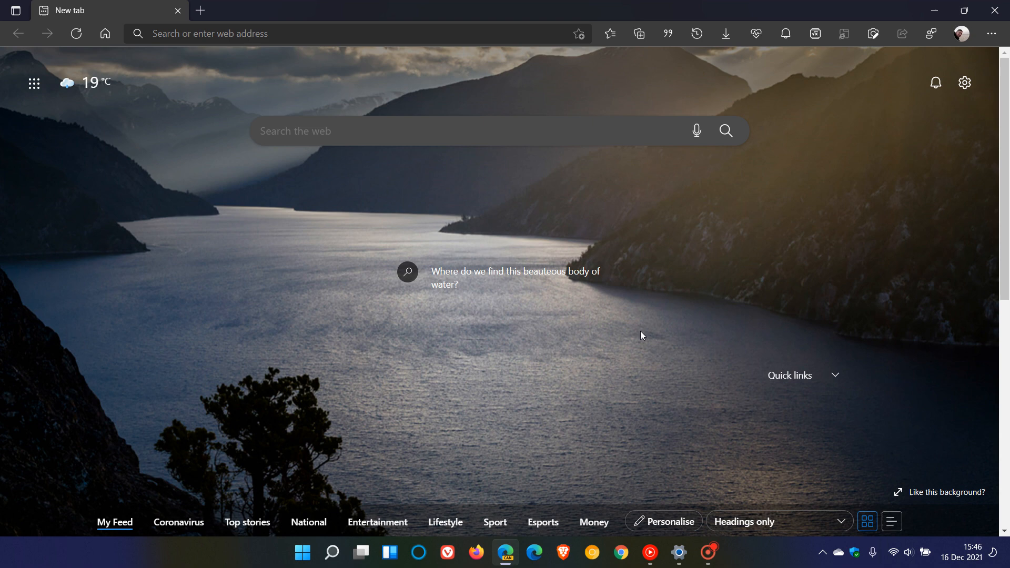
{"action": "left_click", "coordinate": [388, 552]}
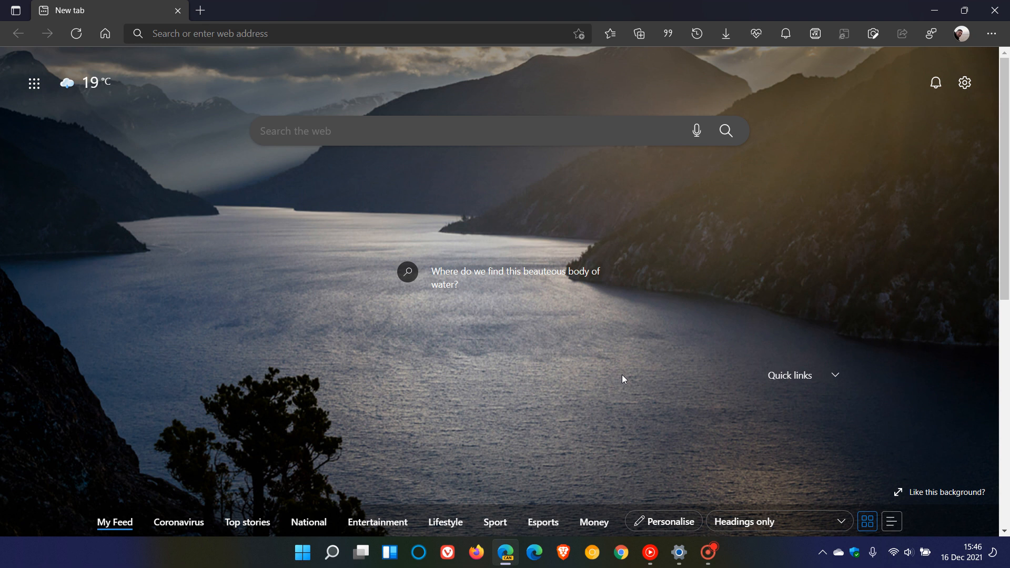
{"action": "mouse_move", "coordinate": [644, 353]}
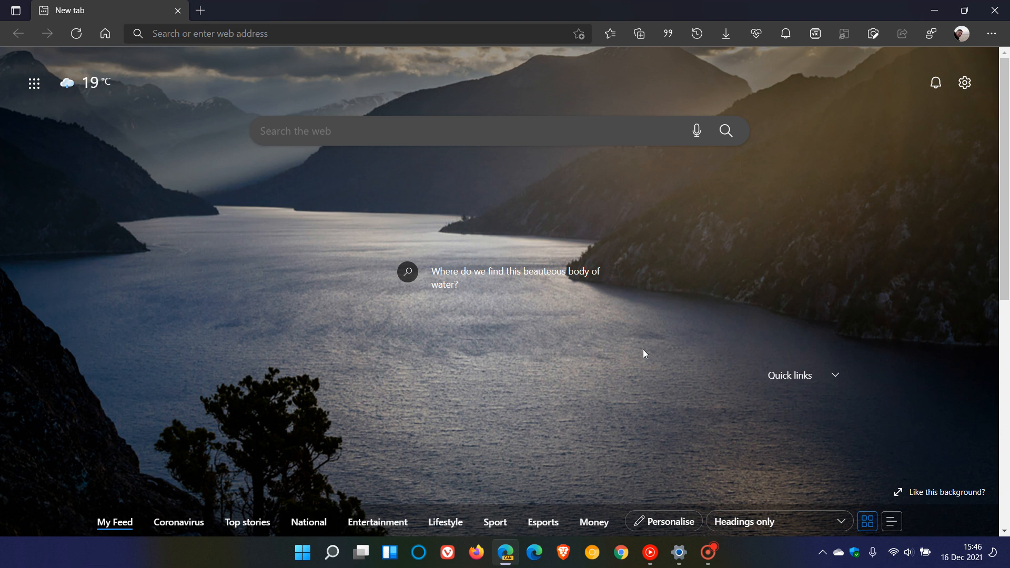
{"action": "mouse_move", "coordinate": [613, 354]}
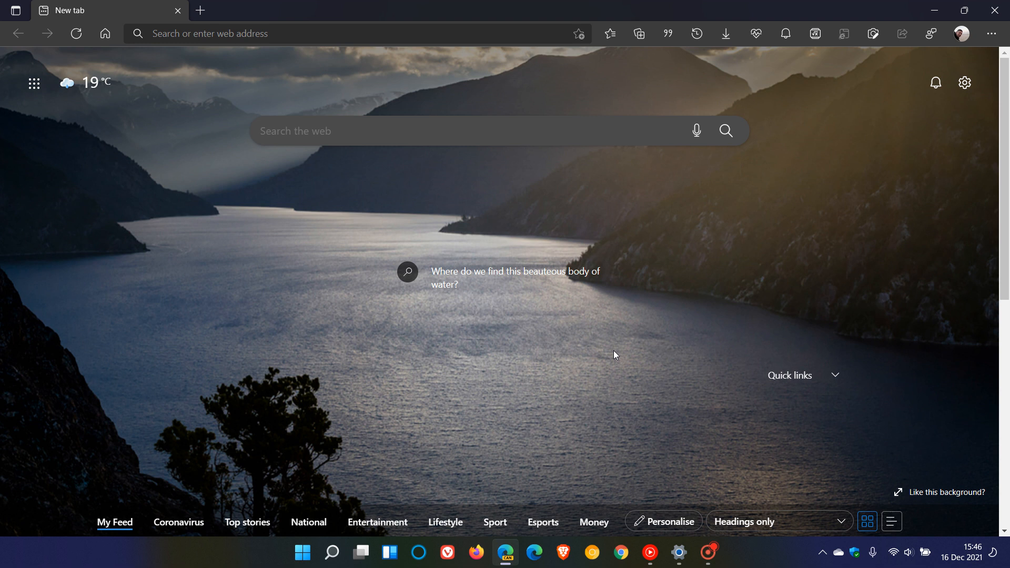
{"action": "mouse_move", "coordinate": [618, 356]}
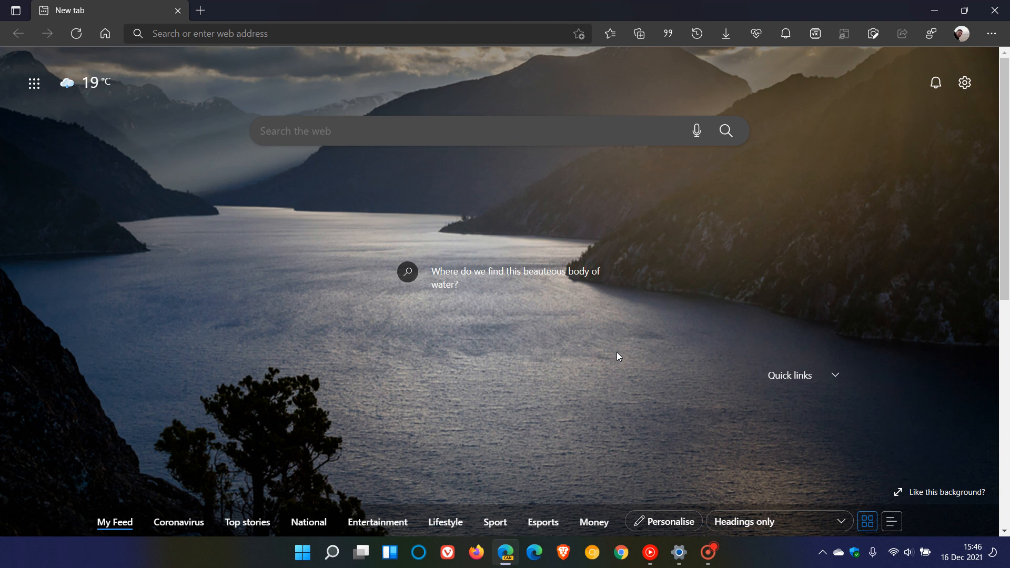
{"action": "mouse_move", "coordinate": [680, 291]}
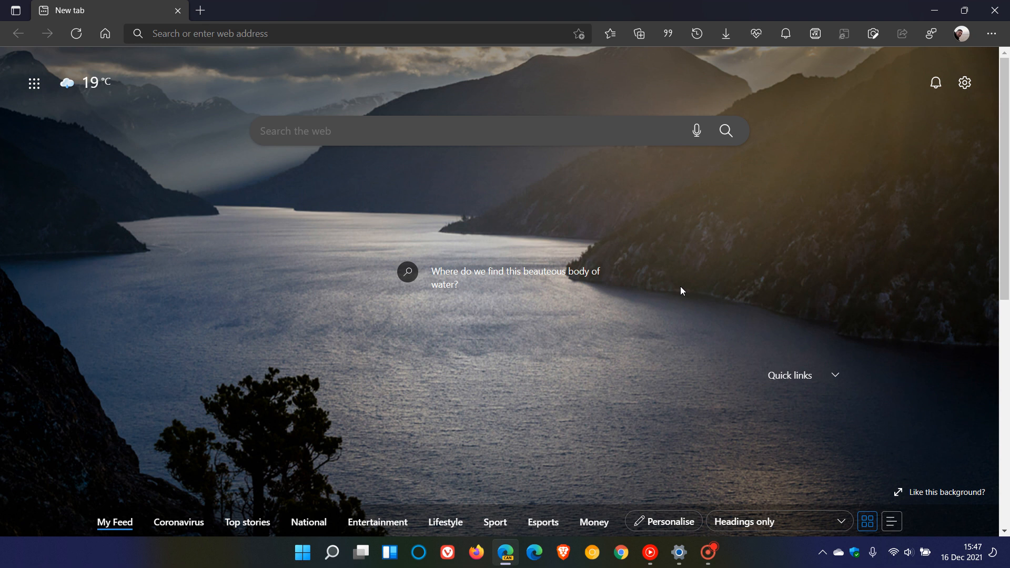
{"action": "mouse_move", "coordinate": [611, 334]}
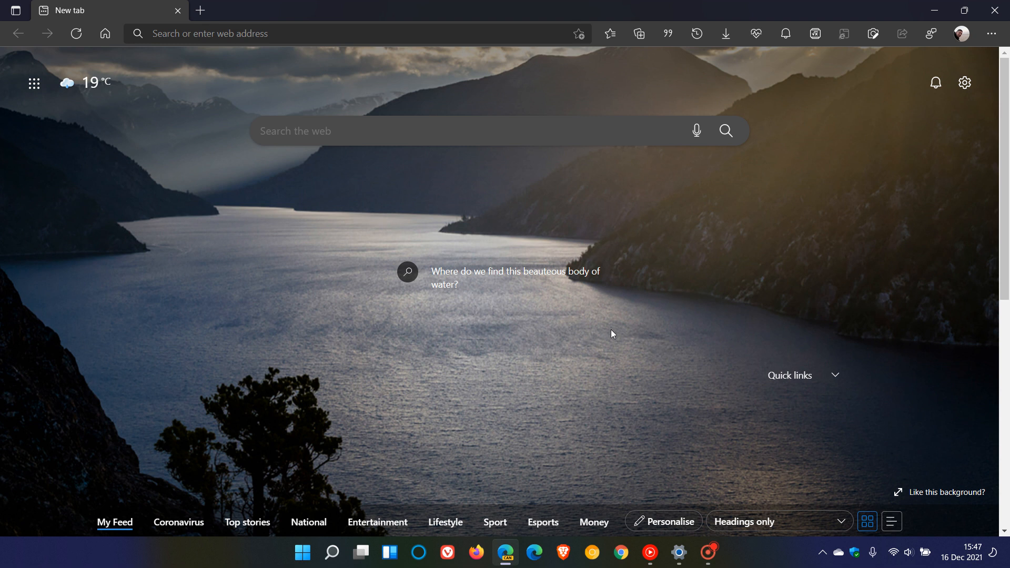
{"action": "mouse_move", "coordinate": [615, 334]}
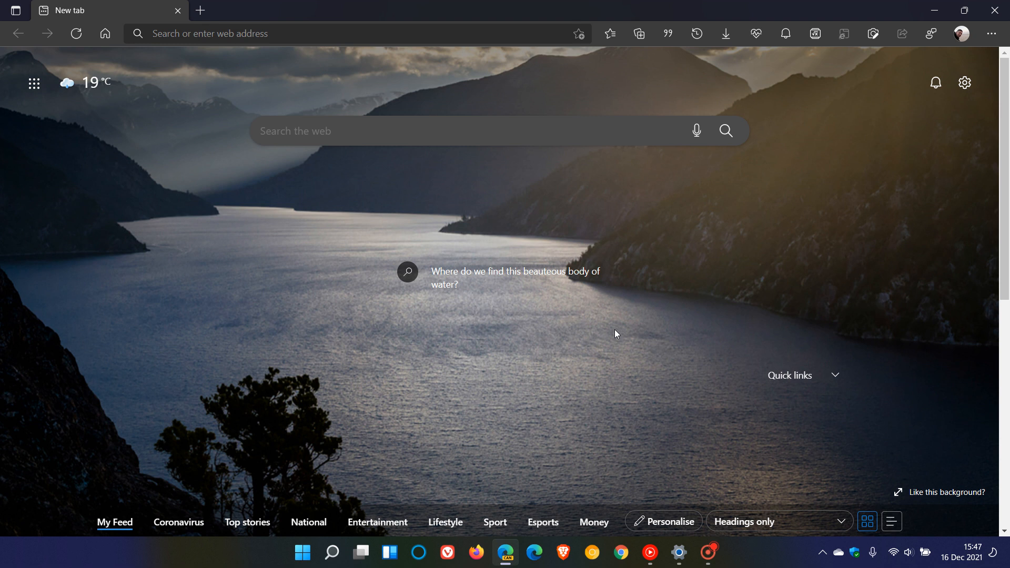
{"action": "mouse_move", "coordinate": [629, 328]}
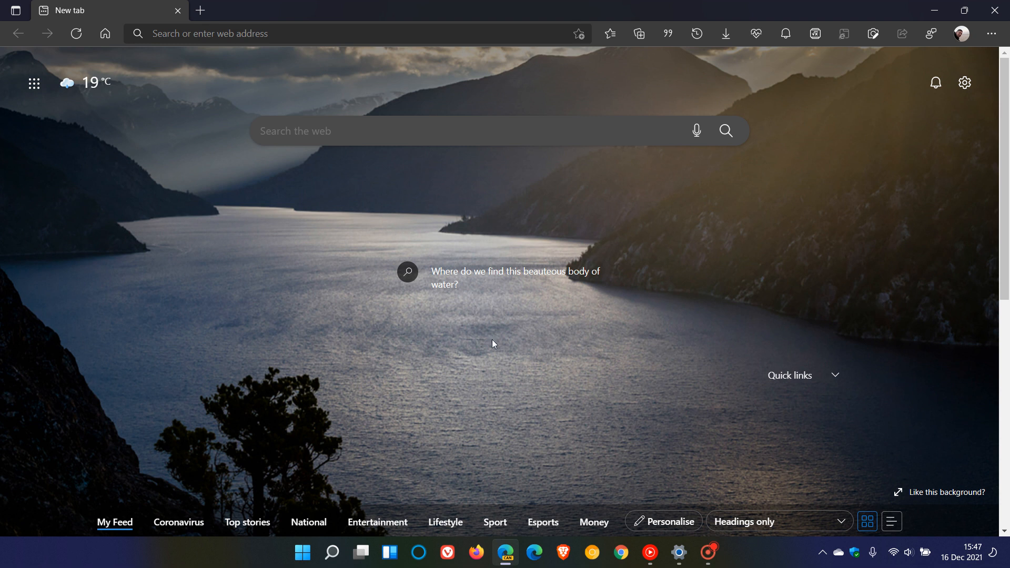
{"action": "mouse_move", "coordinate": [648, 349]}
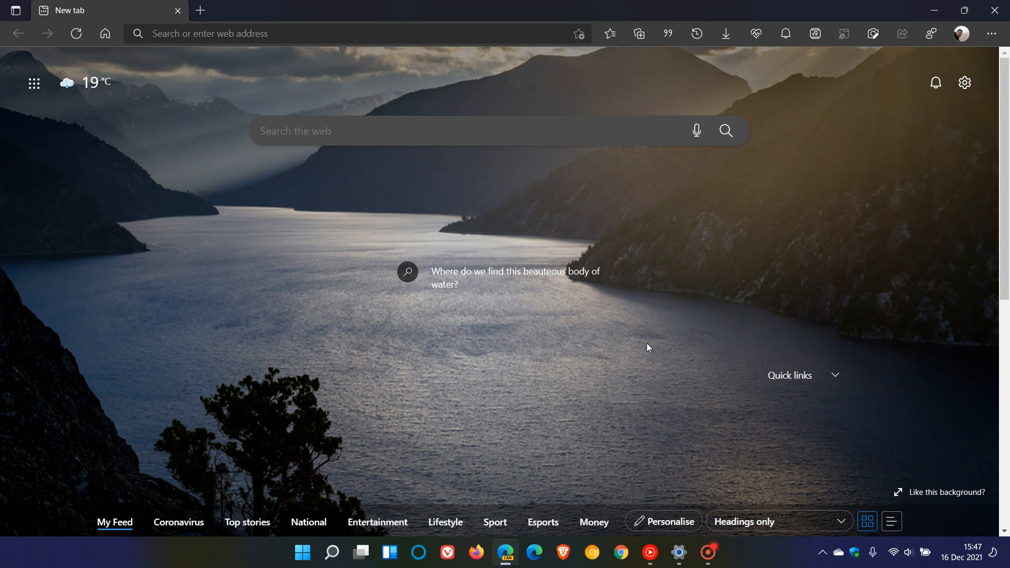
{"action": "mouse_move", "coordinate": [703, 392]}
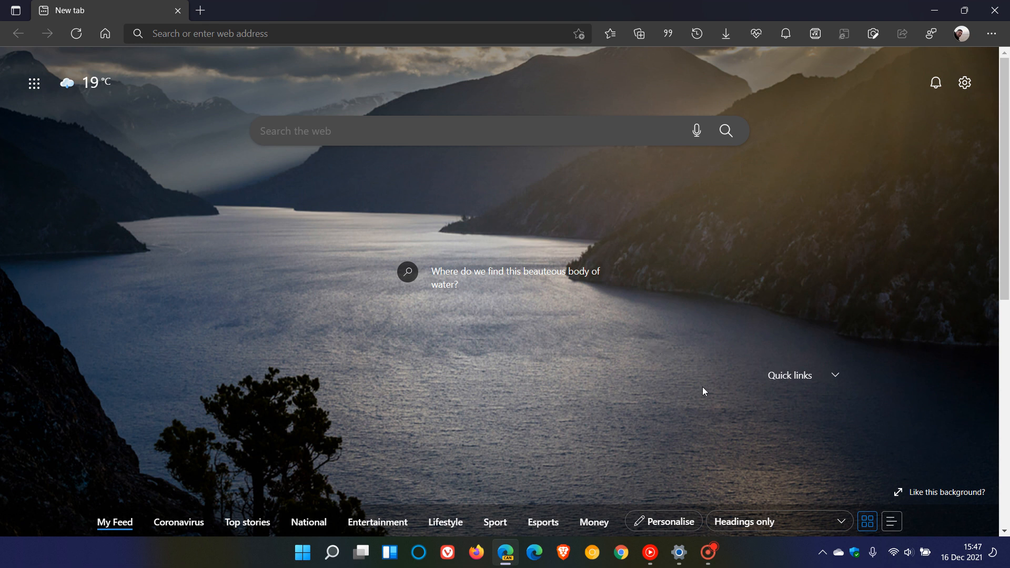
{"action": "mouse_move", "coordinate": [722, 386]}
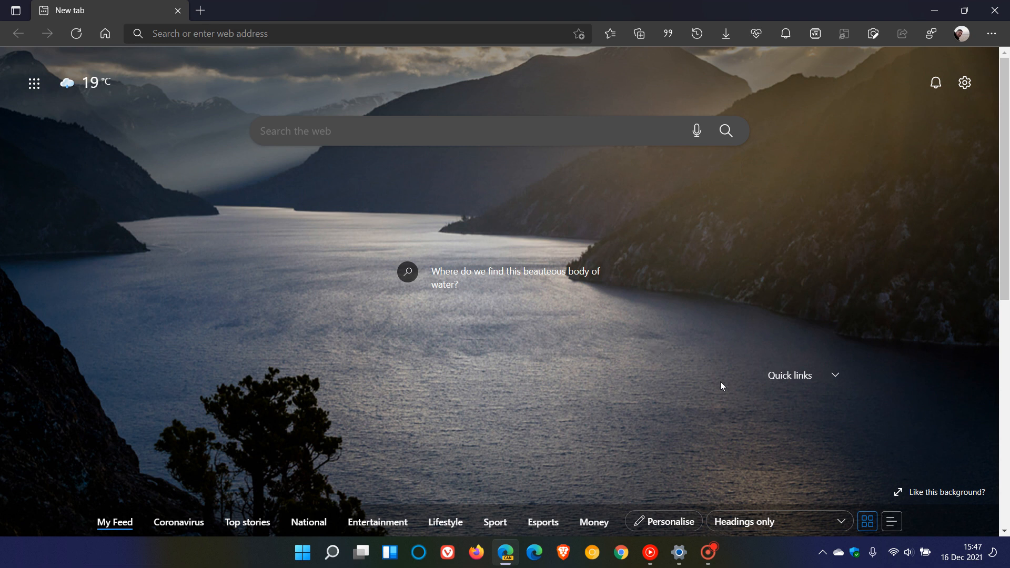